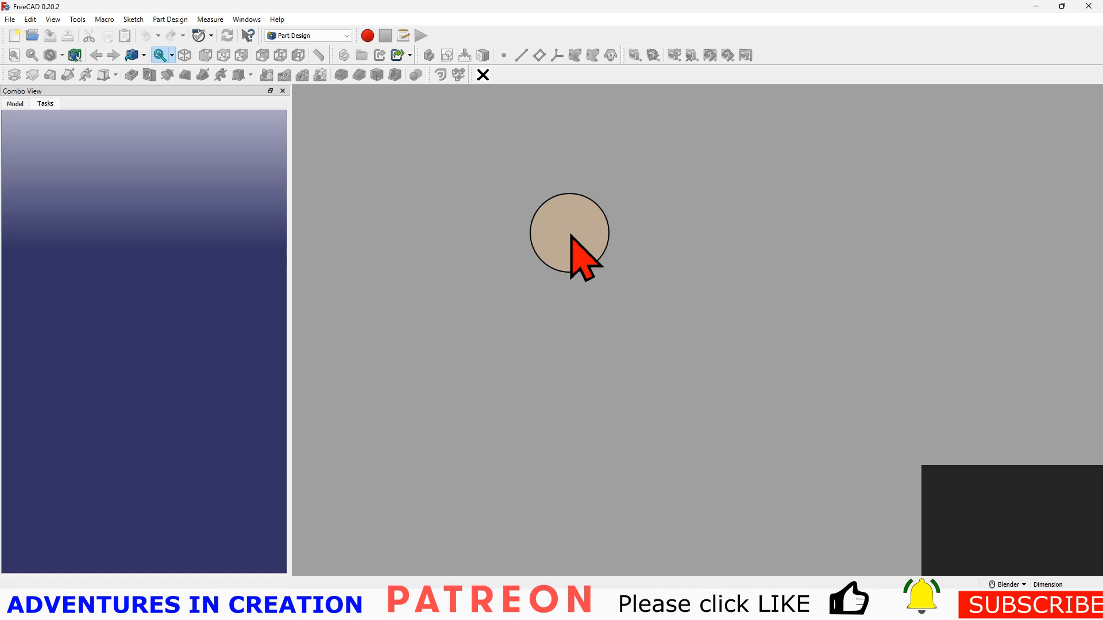
- Check the FreeCAD version information from the Help menu and close it
{"action": "left_click_drag", "start_coordinate": [569, 235], "coordinate": [362, 313]}
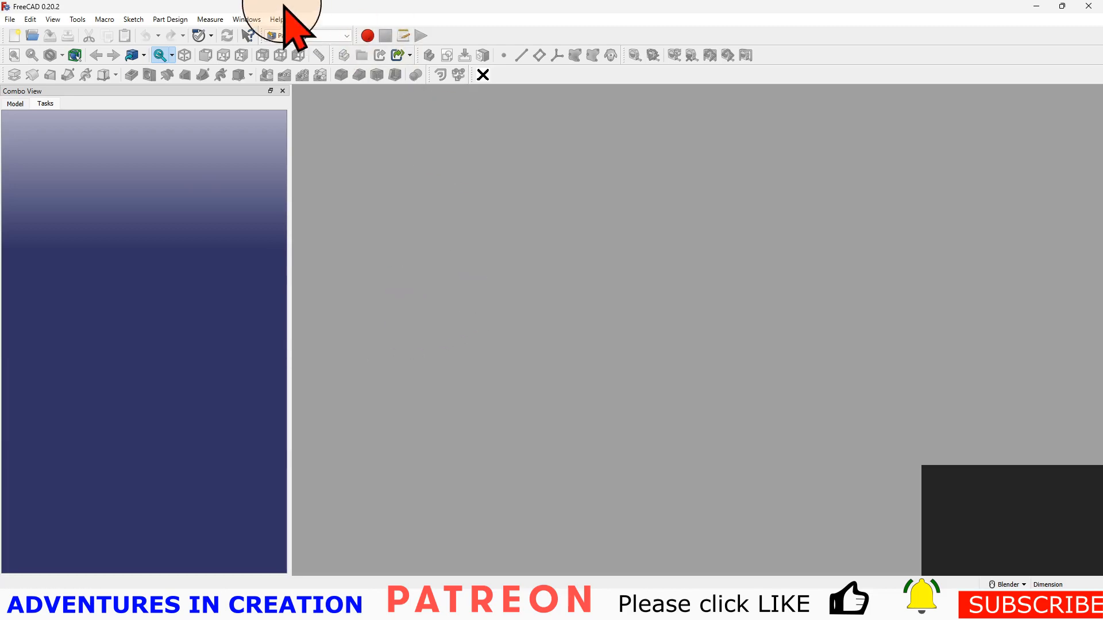
{"action": "left_click", "coordinate": [277, 19]}
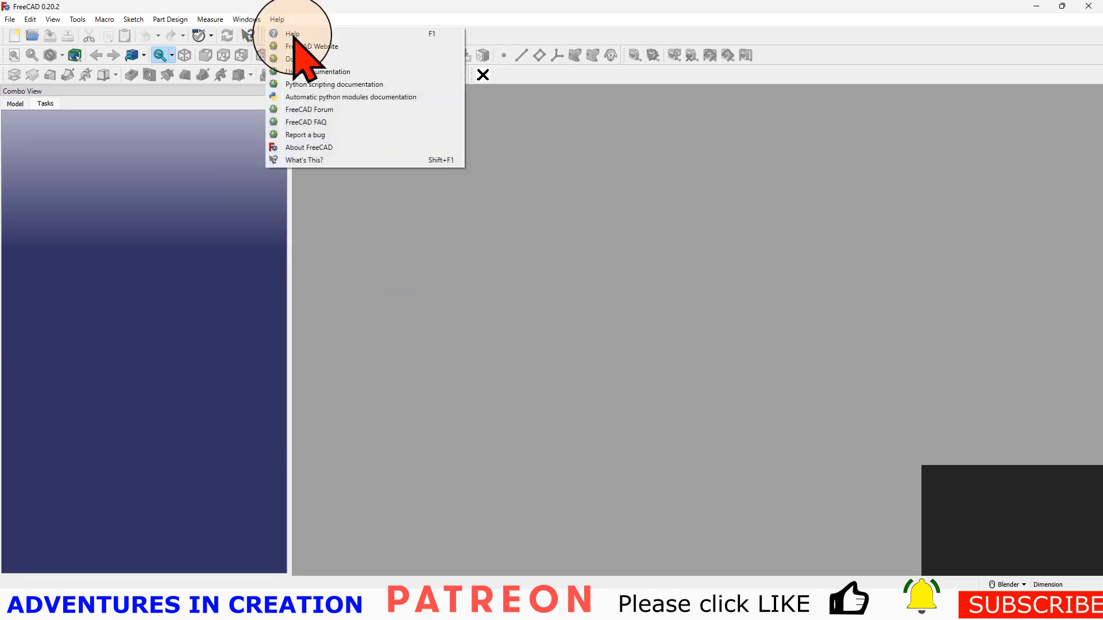
{"action": "left_click", "coordinate": [308, 147]}
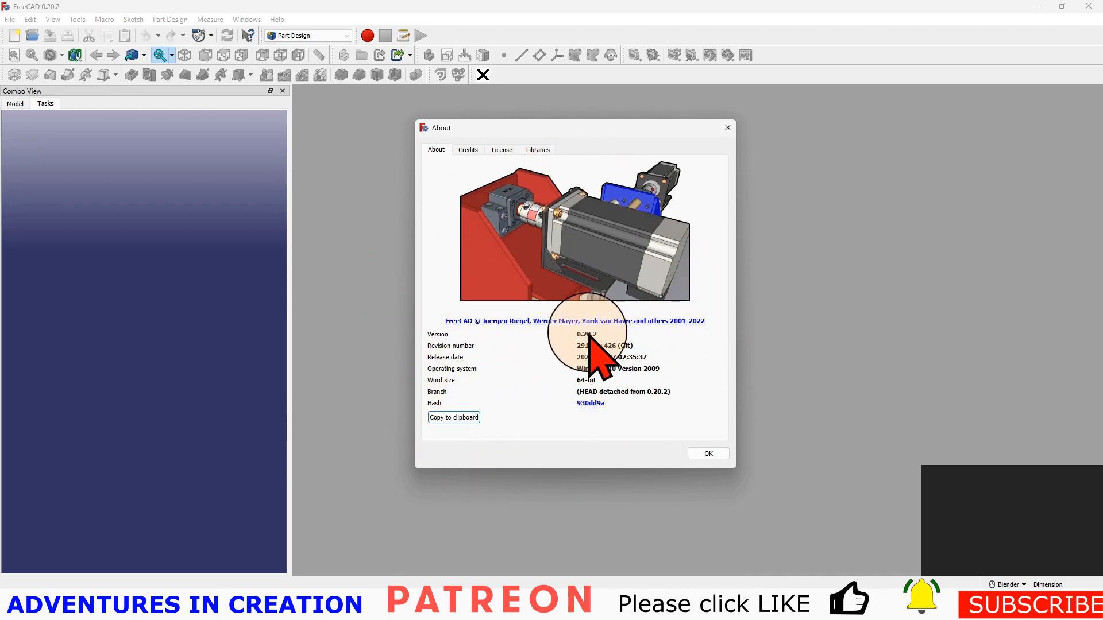
{"action": "mouse_move", "coordinate": [464, 373]}
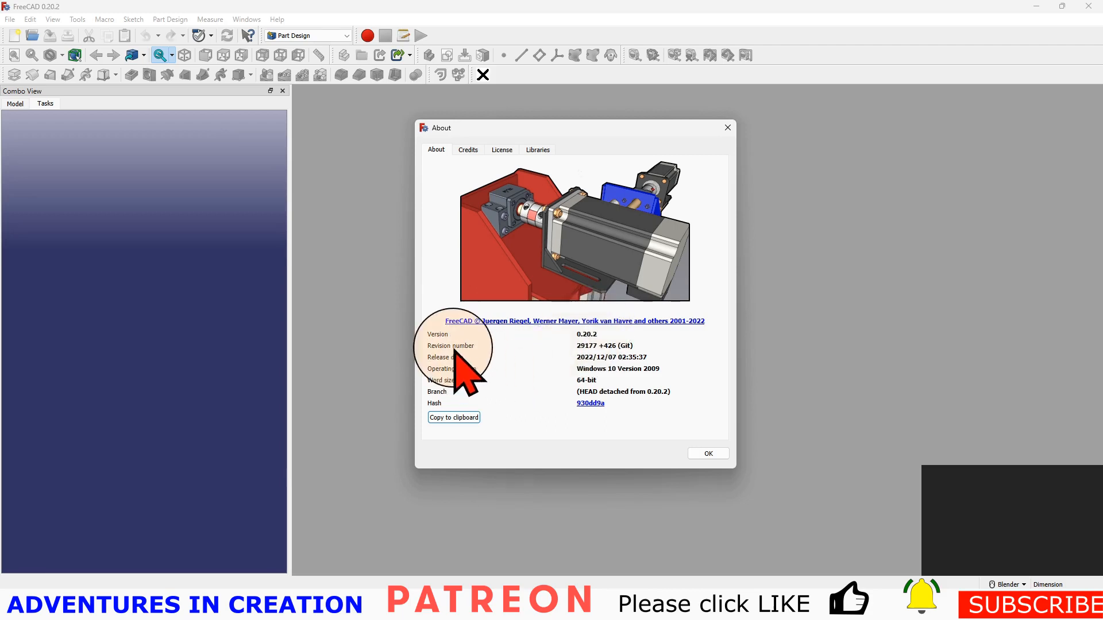
{"action": "mouse_move", "coordinate": [619, 345]}
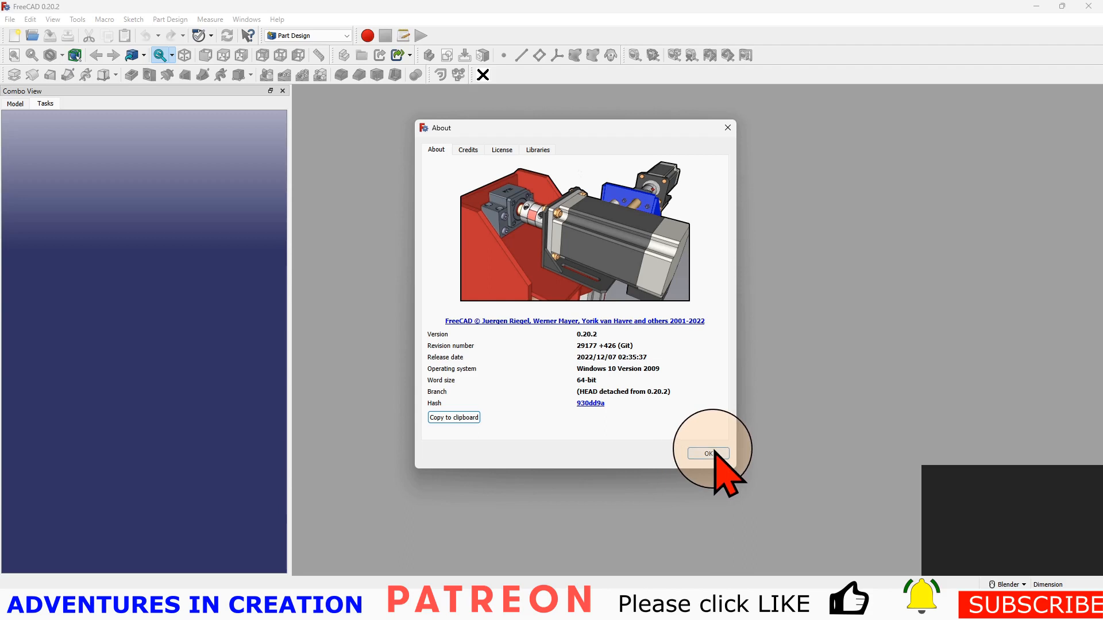
{"action": "left_click", "coordinate": [707, 454]}
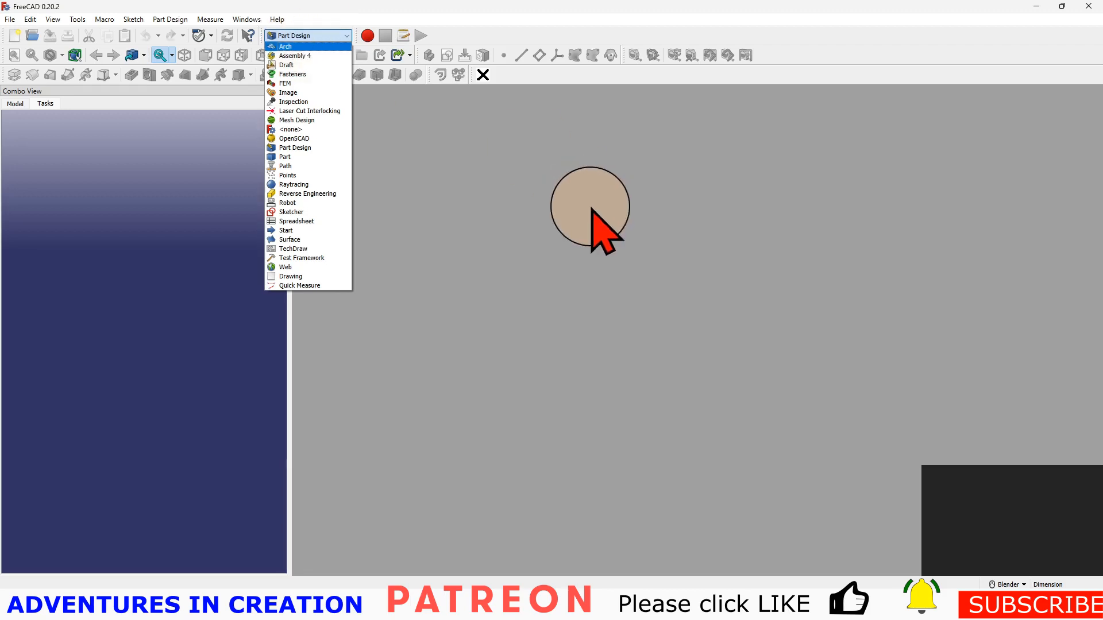
{"action": "mouse_move", "coordinate": [288, 230]}
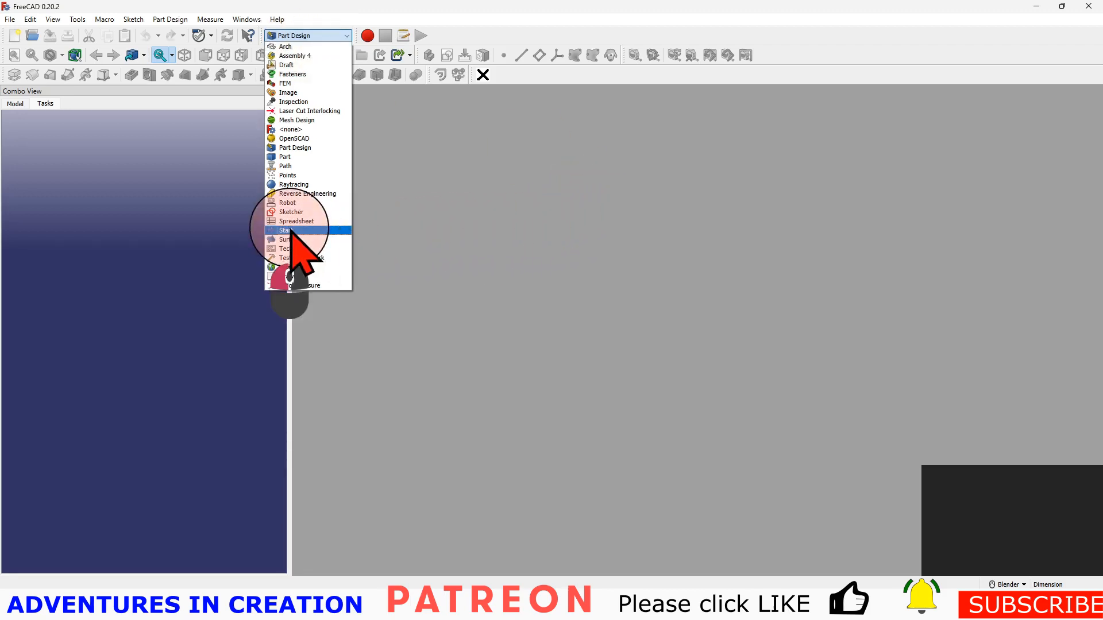
- Switch to the Start workbench and look over the Start page
{"action": "left_click", "coordinate": [286, 230]}
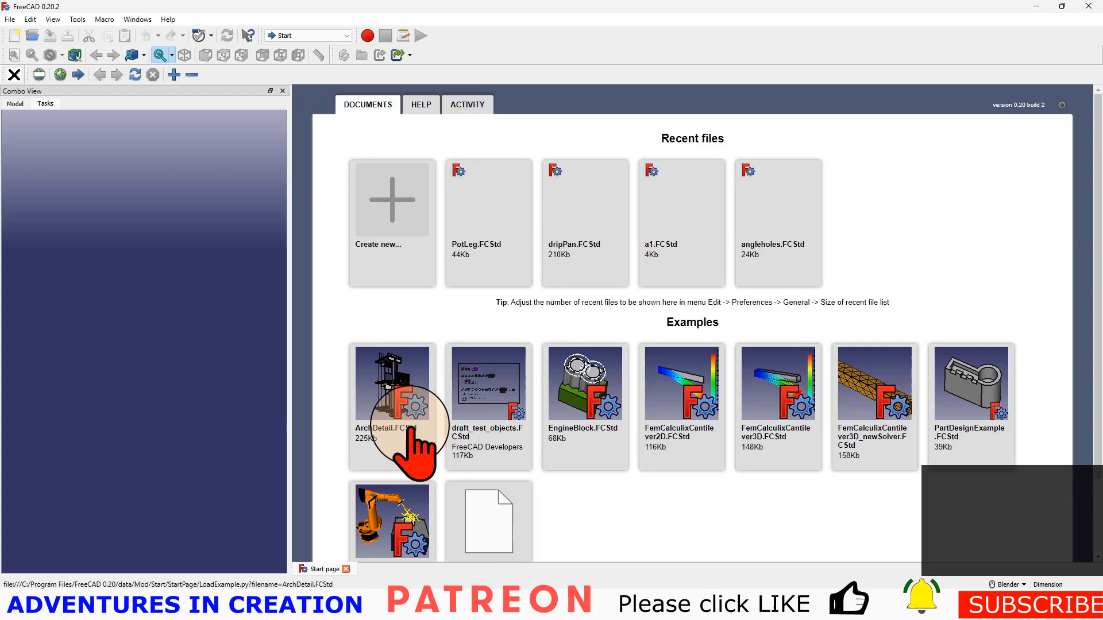
{"action": "scroll", "scroll_direction": "down", "scroll_amount": 3}
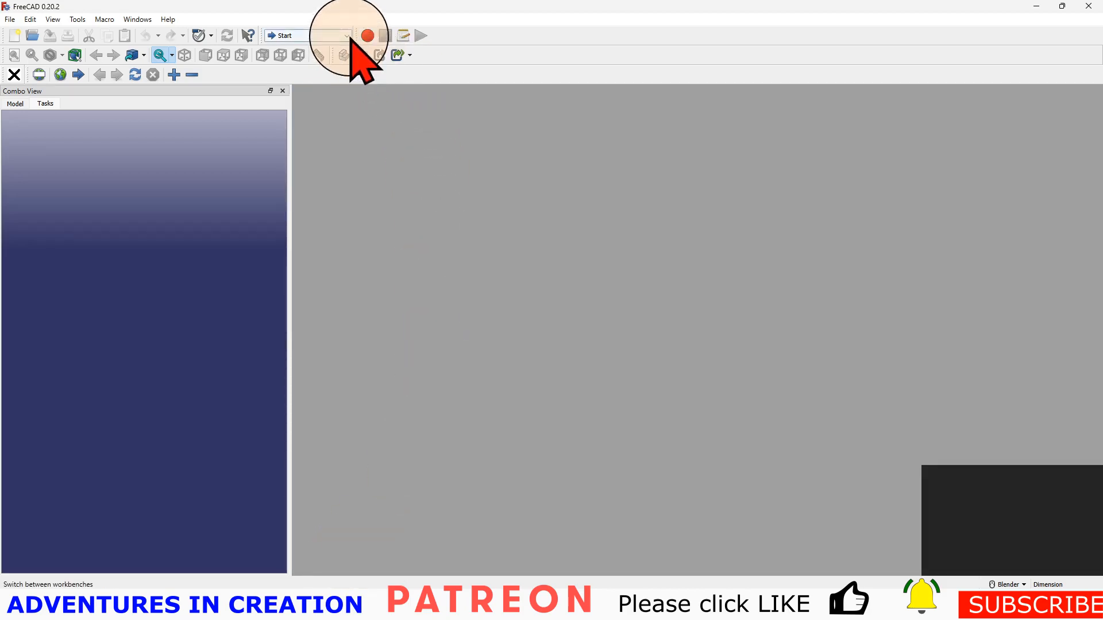
- Switch back to the Part Design workbench from the workbench list
{"action": "left_click", "coordinate": [344, 36]}
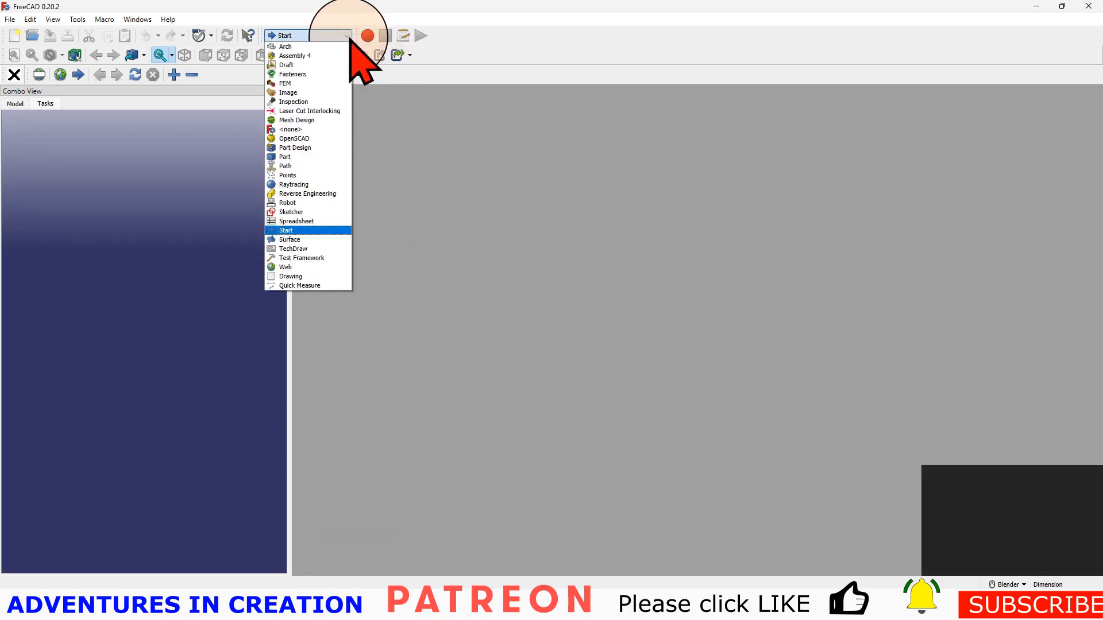
{"action": "mouse_move", "coordinate": [295, 149]}
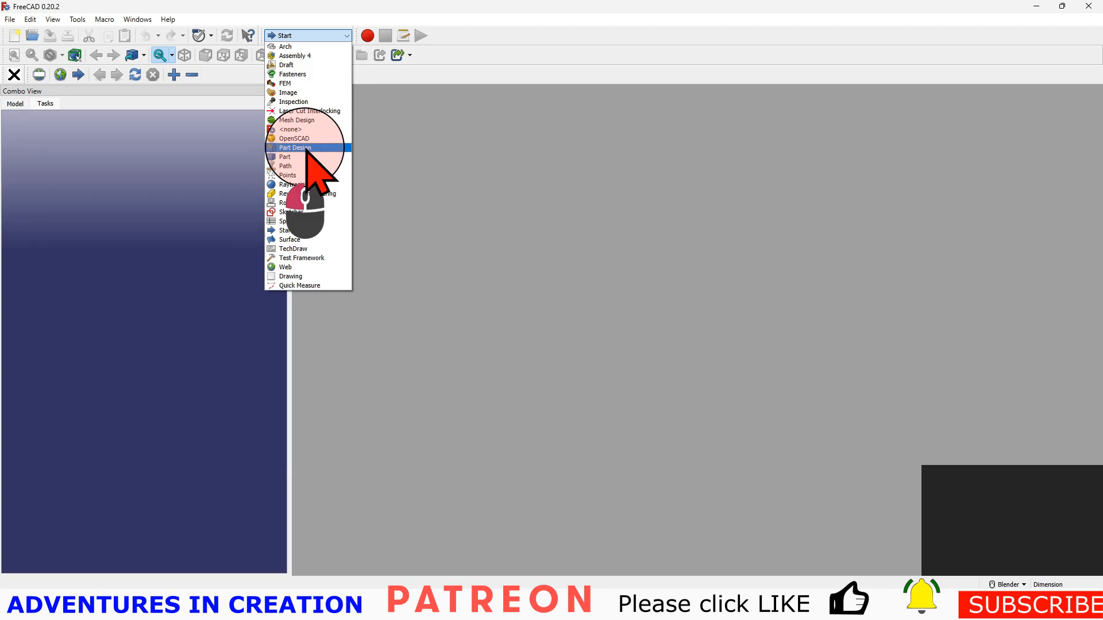
{"action": "left_click", "coordinate": [295, 148]}
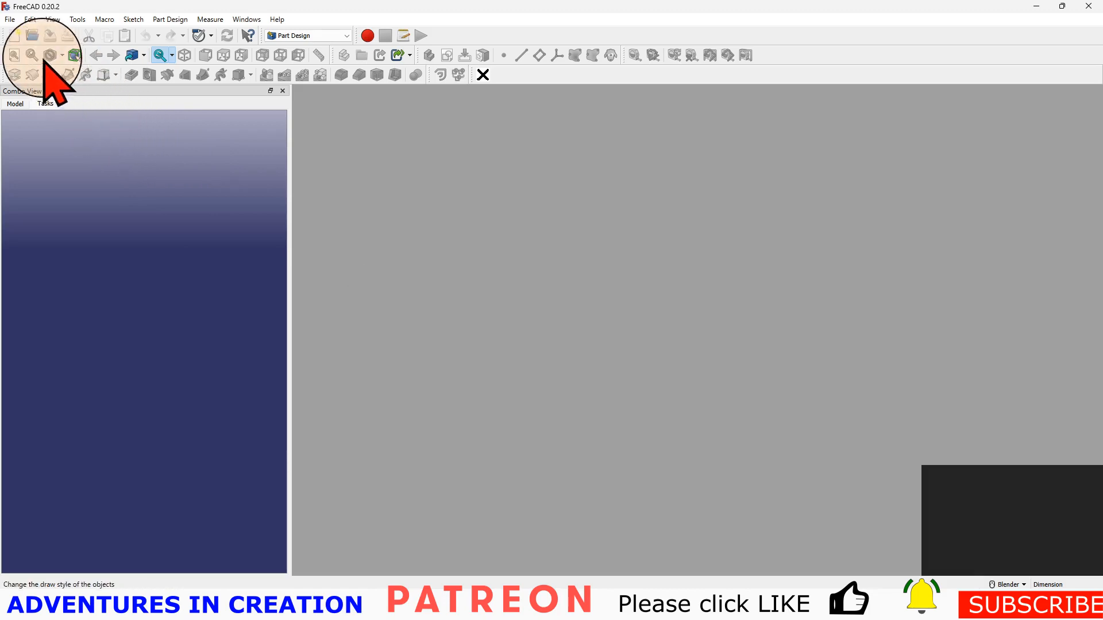
{"action": "mouse_move", "coordinate": [14, 36]}
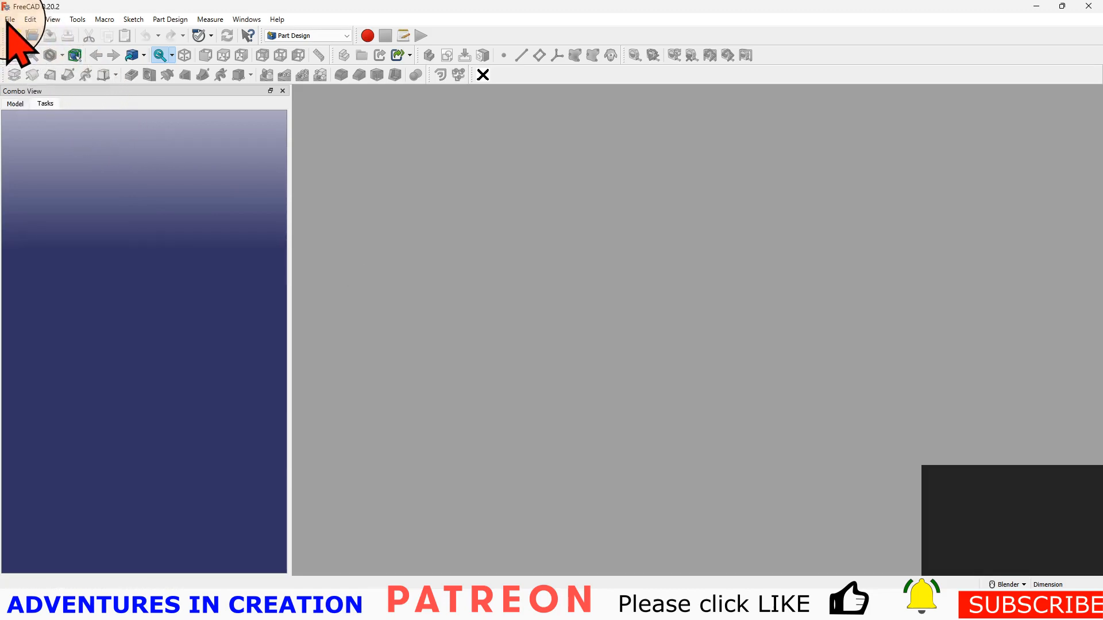
- Create a new empty Unnamed document and select it in the model tree
{"action": "left_click", "coordinate": [10, 20]}
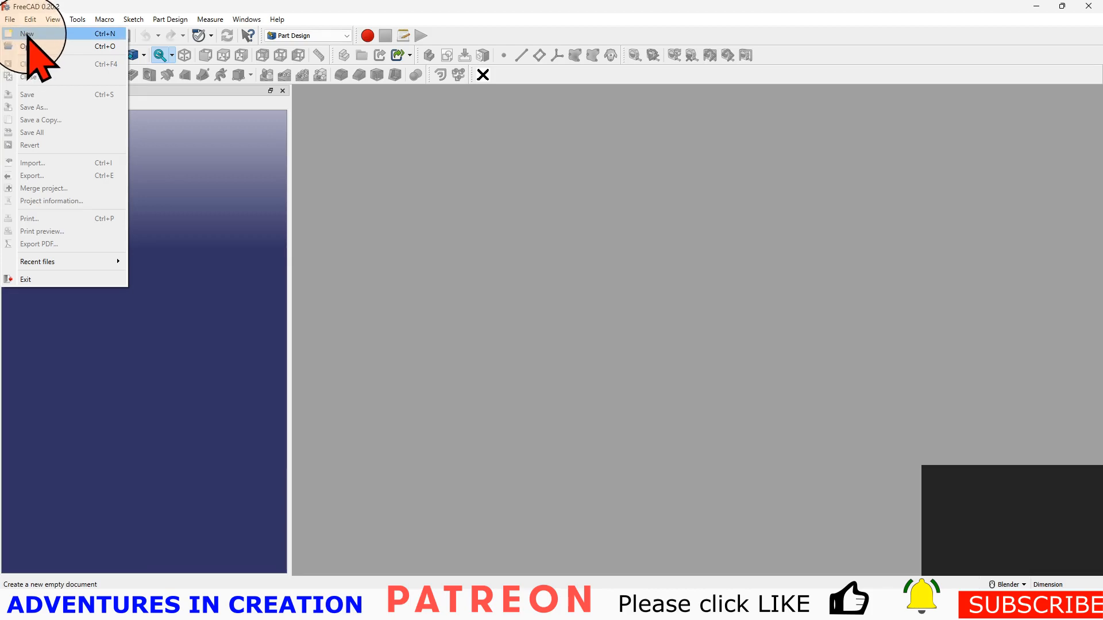
{"action": "left_click", "coordinate": [26, 33]}
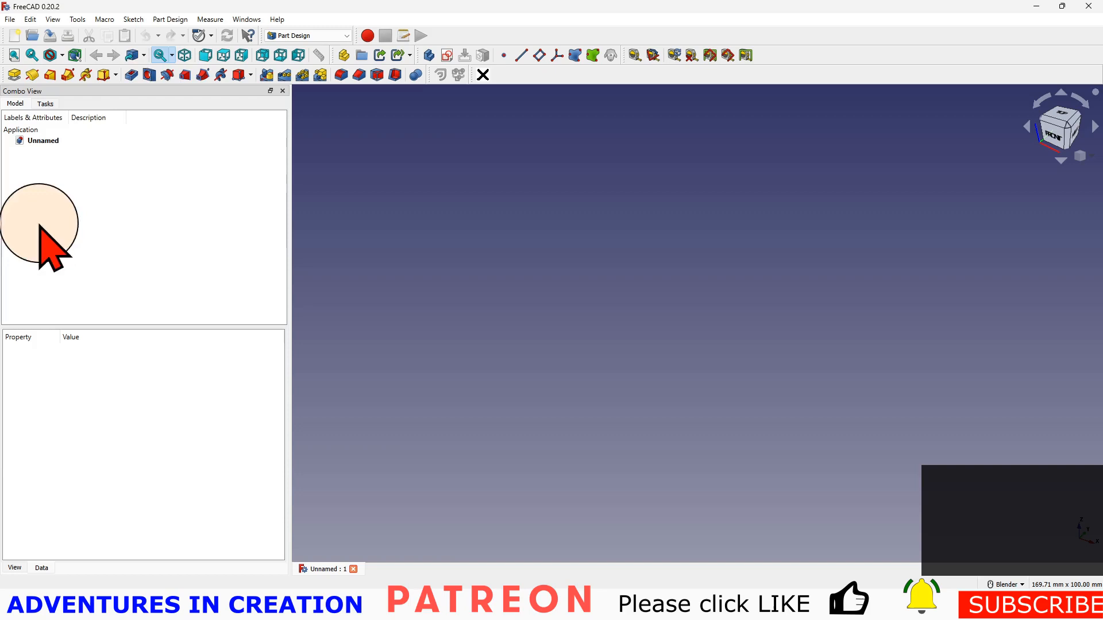
{"action": "left_click", "coordinate": [42, 140]}
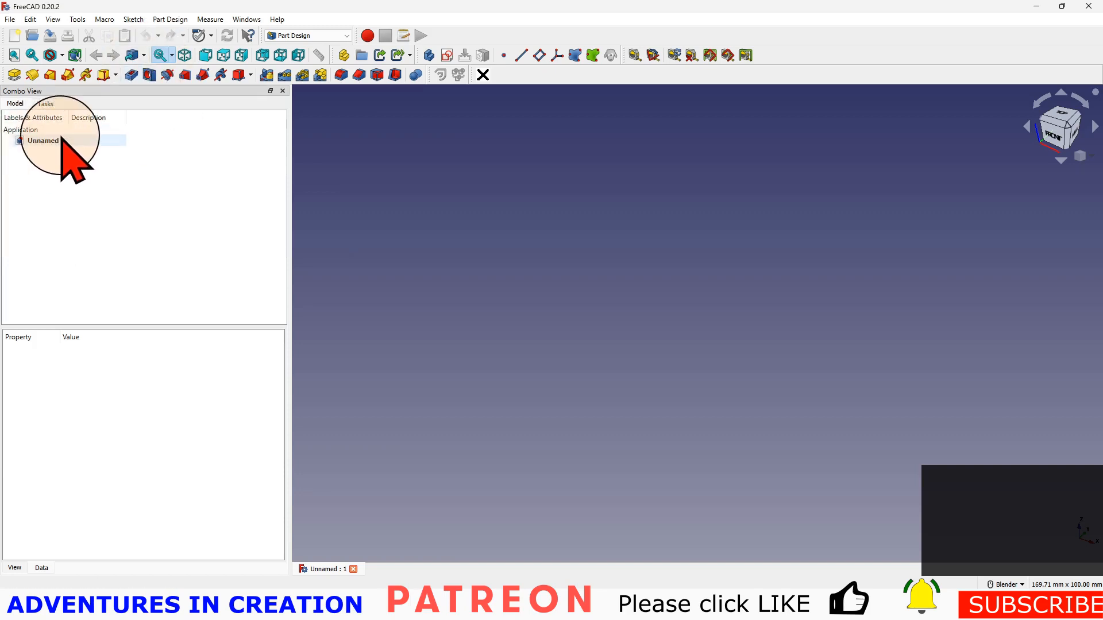
{"action": "mouse_move", "coordinate": [317, 464]}
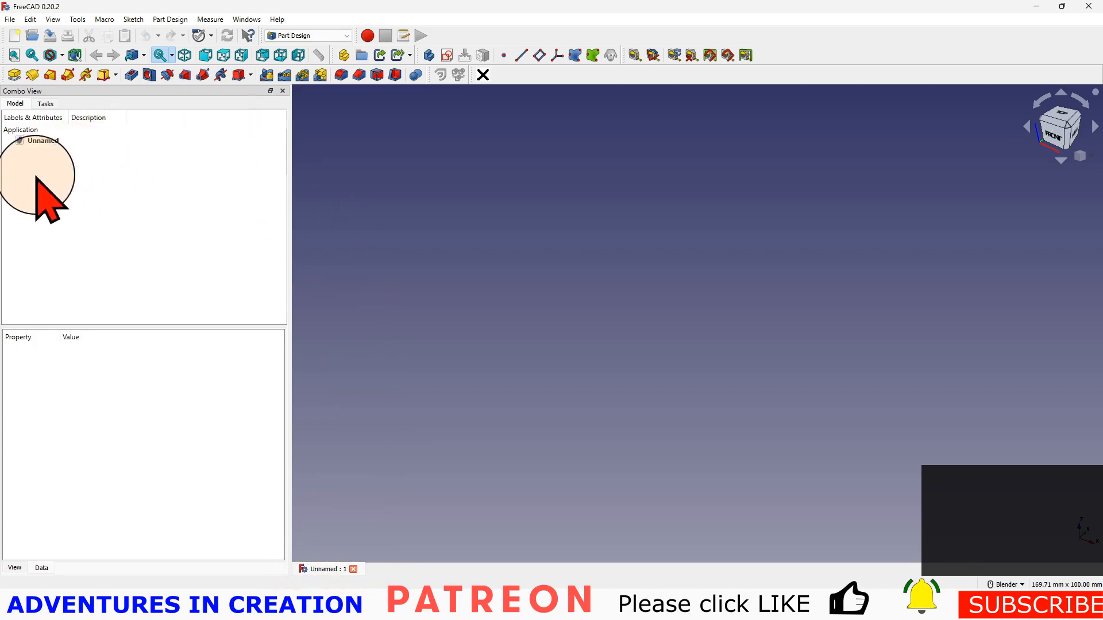
{"action": "left_click", "coordinate": [42, 140]}
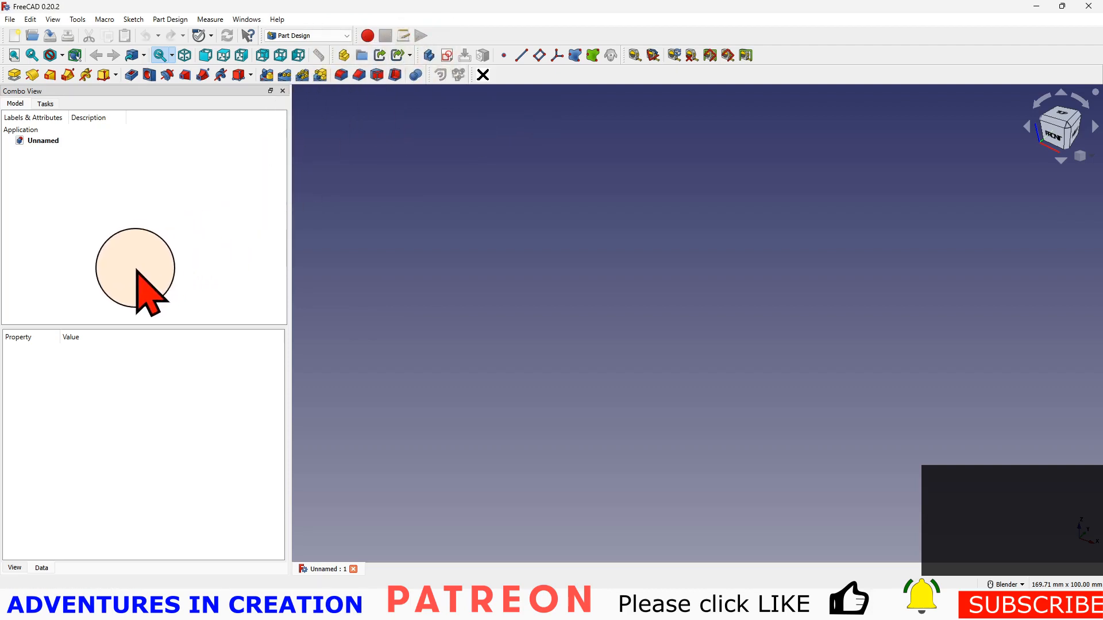
{"action": "mouse_move", "coordinate": [77, 204]}
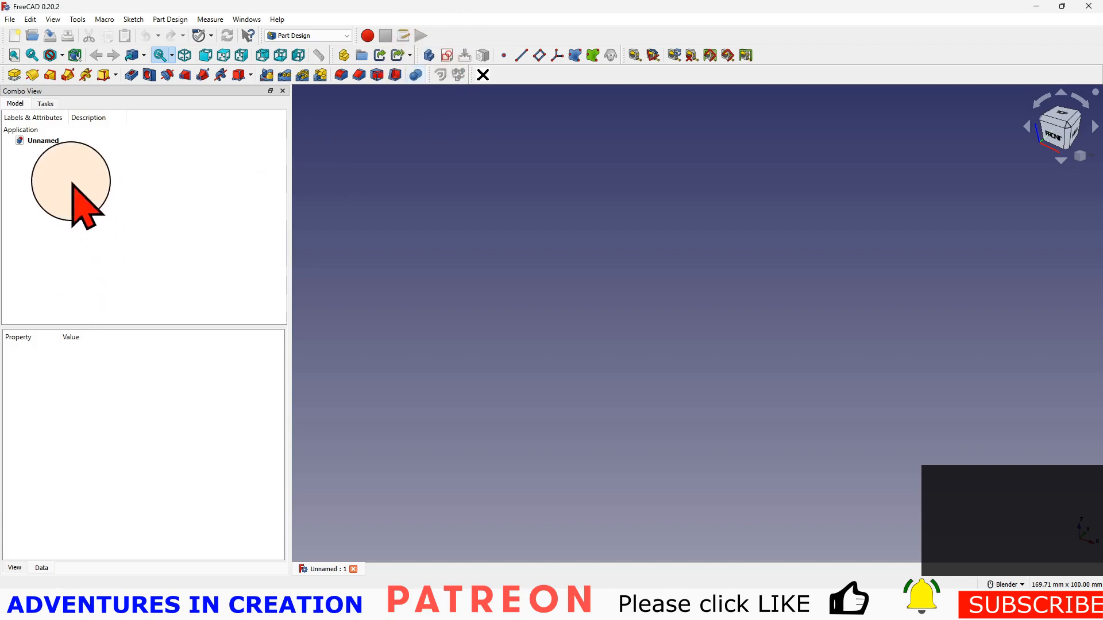
{"action": "left_click", "coordinate": [42, 140]}
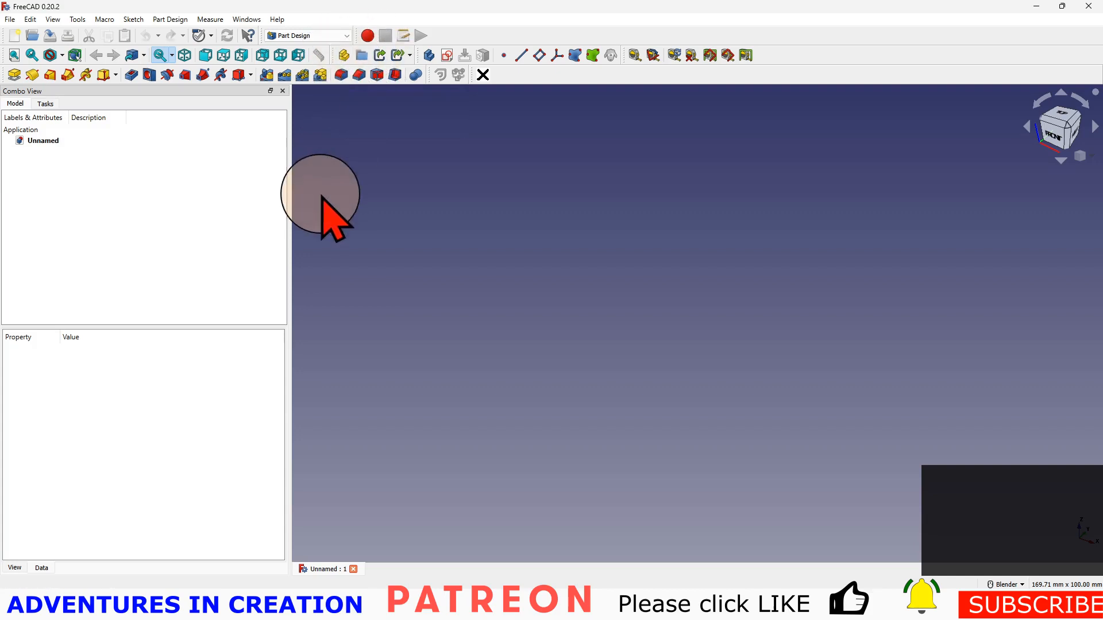
- Add a Part with a Body nested inside it and select the new Body
{"action": "left_click", "coordinate": [341, 55]}
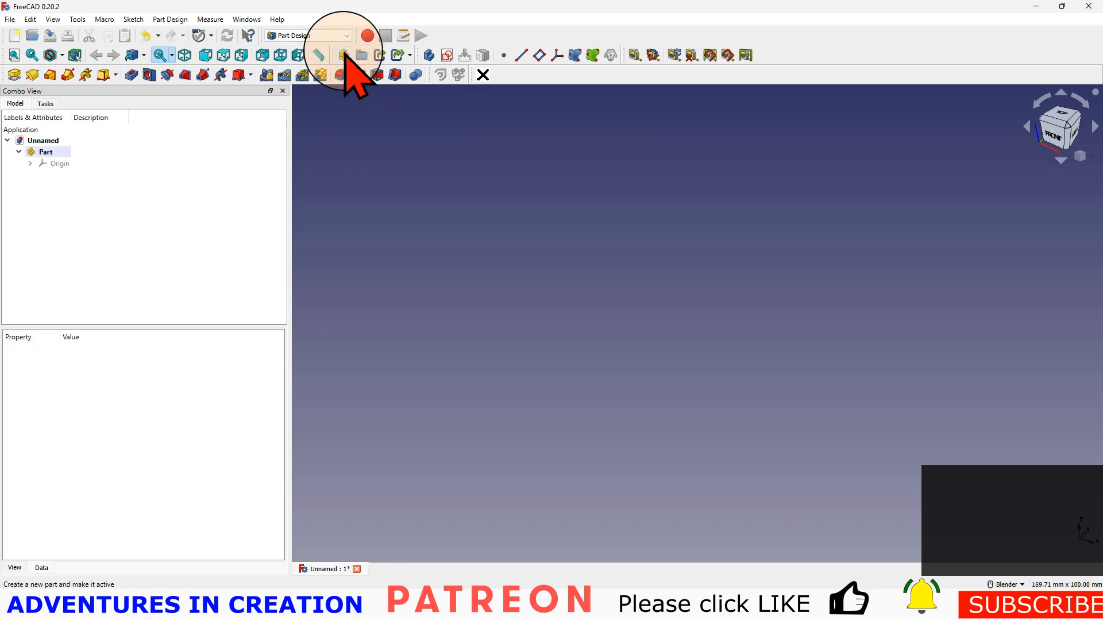
{"action": "left_click", "coordinate": [341, 55]}
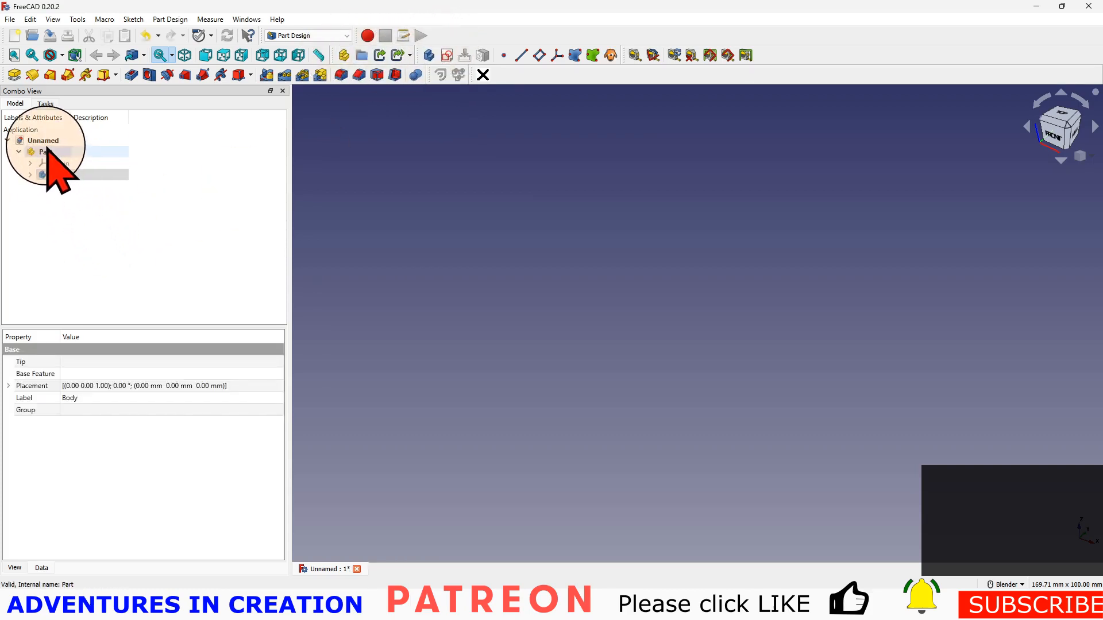
{"action": "left_click", "coordinate": [60, 164]}
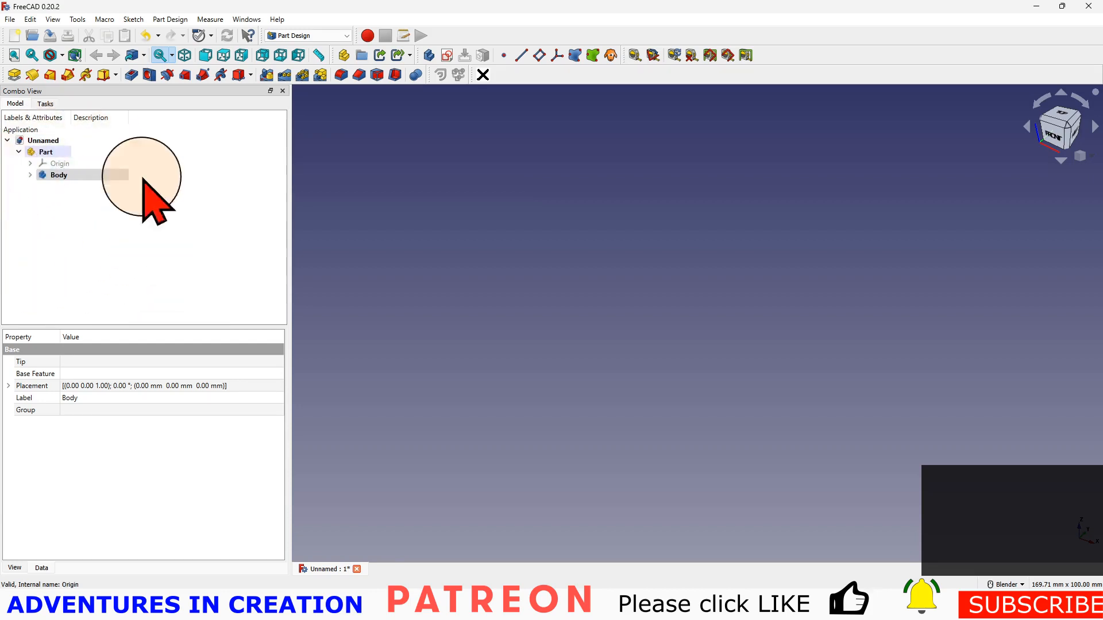
{"action": "left_click", "coordinate": [58, 174]}
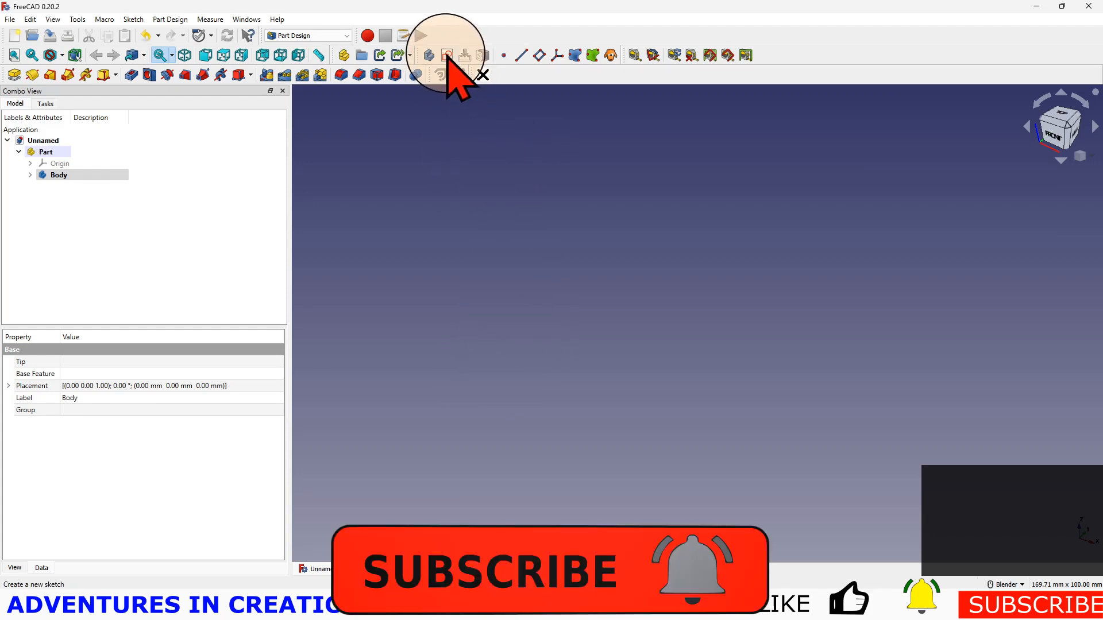
{"action": "mouse_move", "coordinate": [447, 55]}
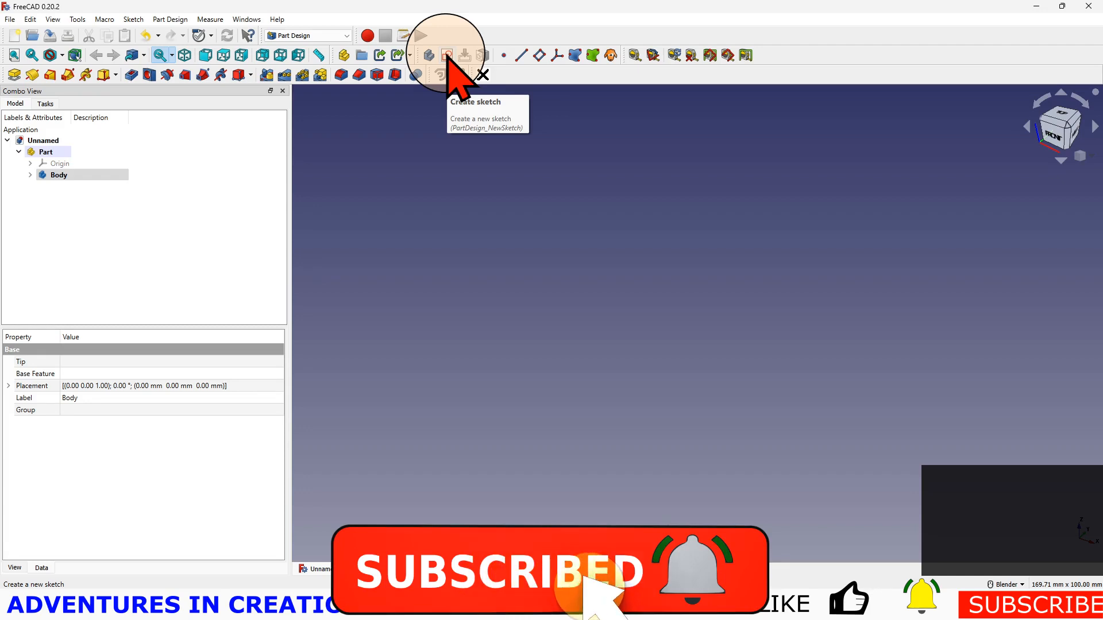
- Create a new sketch in the Body on XY_Plane001 and confirm with OK
{"action": "left_click", "coordinate": [446, 55]}
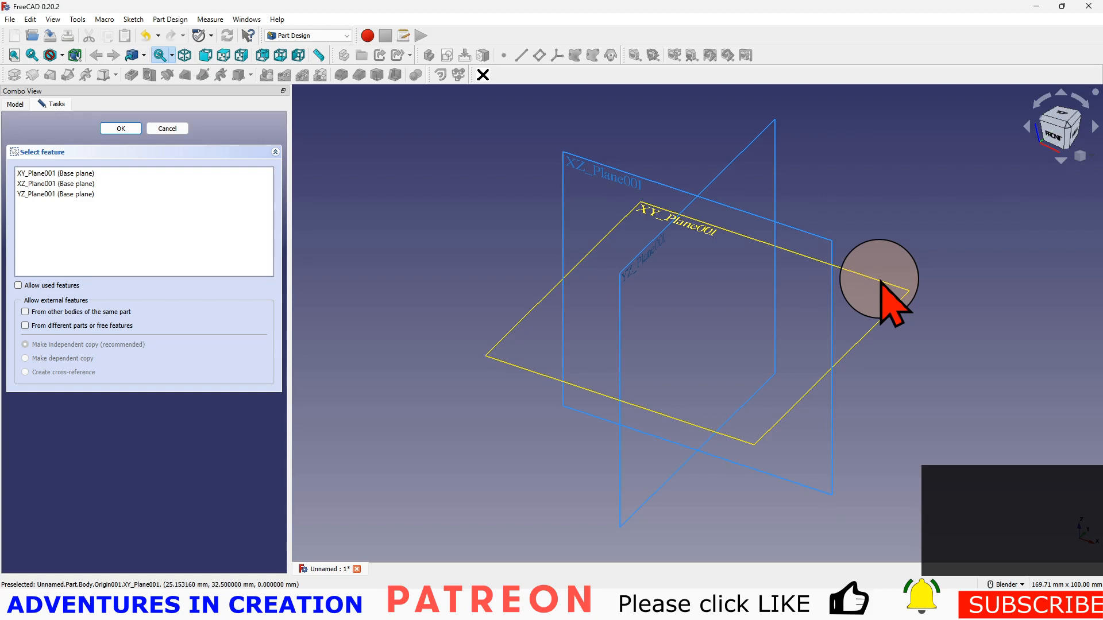
{"action": "left_click", "coordinate": [56, 174]}
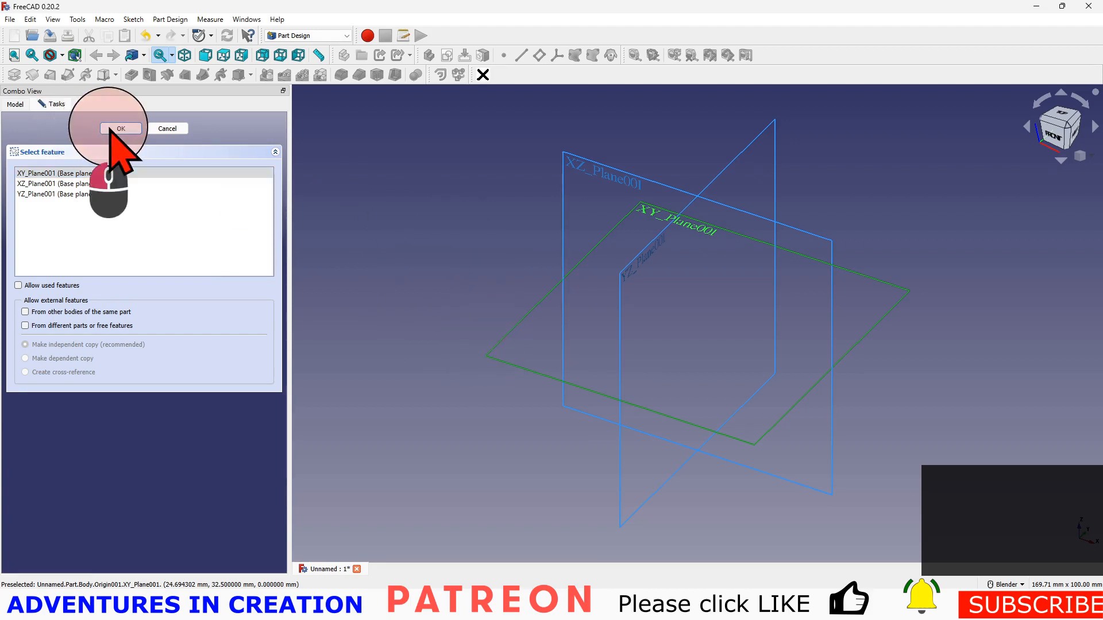
{"action": "left_click", "coordinate": [119, 128]}
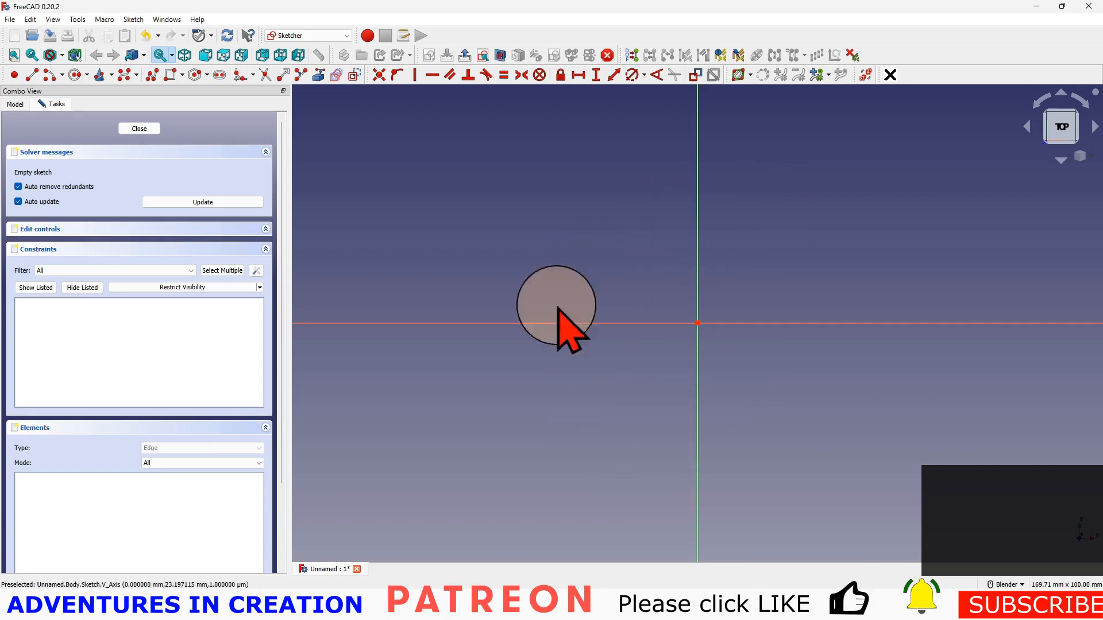
{"action": "left_click_drag", "start_coordinate": [556, 306], "coordinate": [689, 355]}
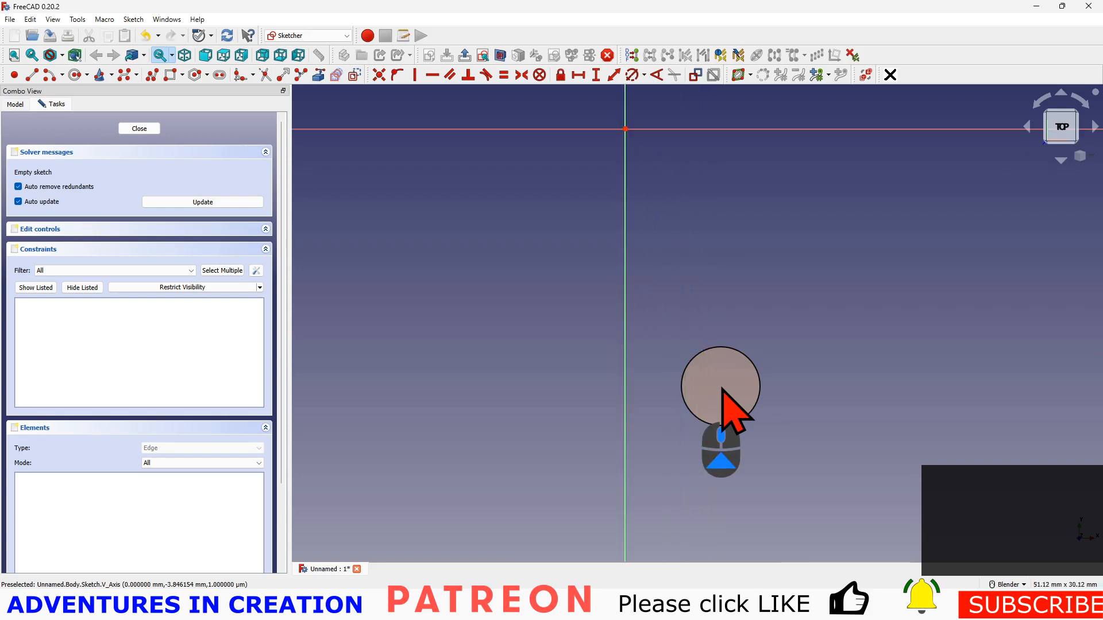
{"action": "scroll", "scroll_direction": "up", "scroll_amount": 3}
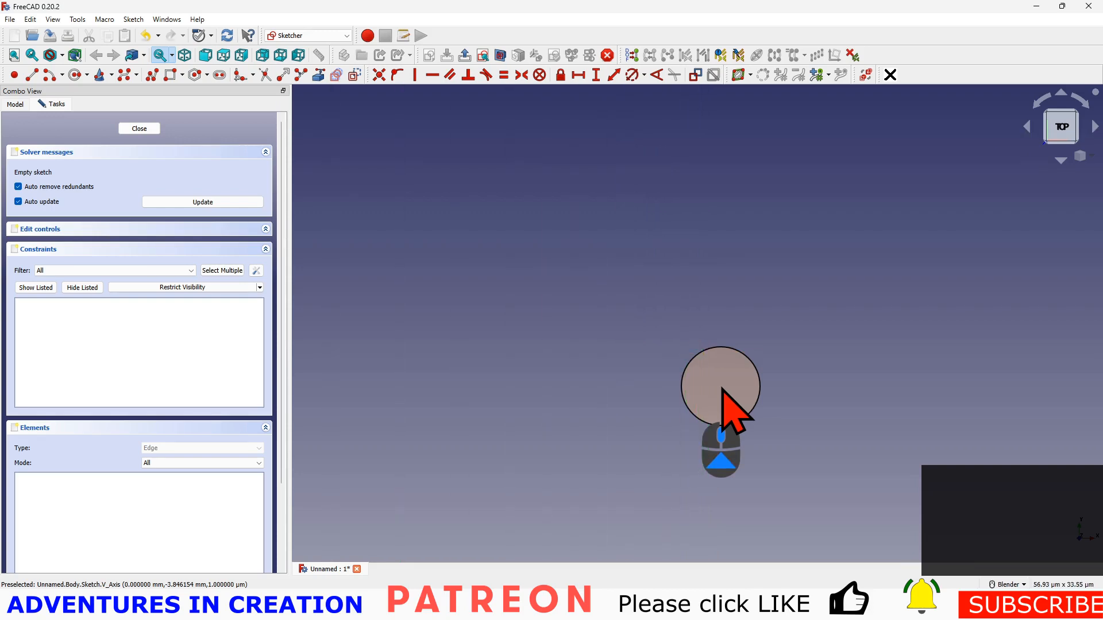
{"action": "scroll", "scroll_direction": "down", "scroll_amount": 3}
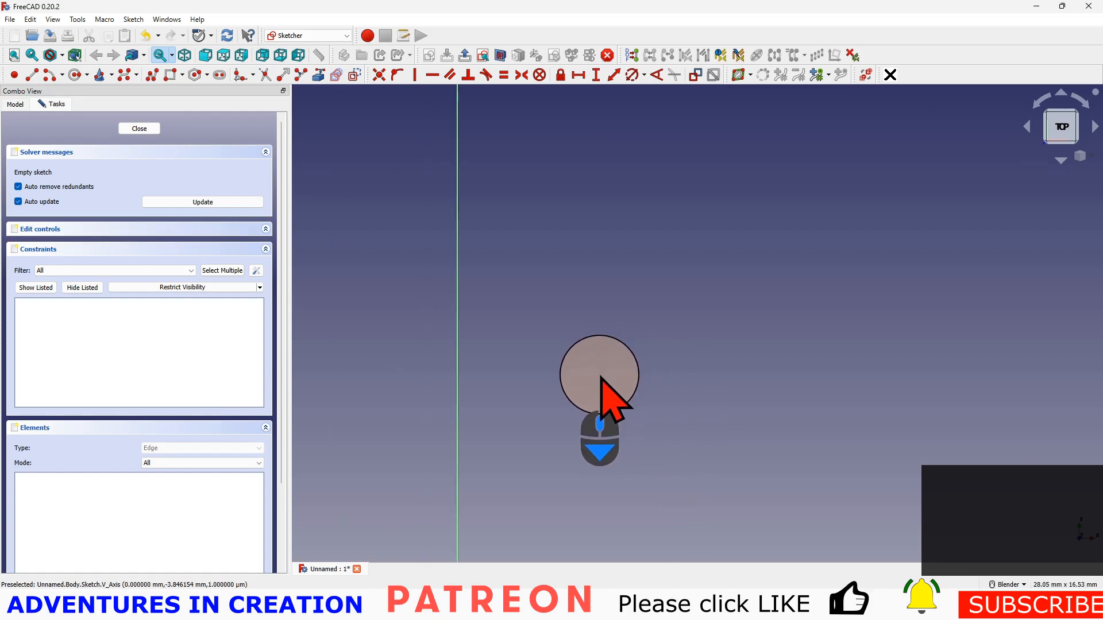
{"action": "scroll", "scroll_direction": "down", "scroll_amount": 3}
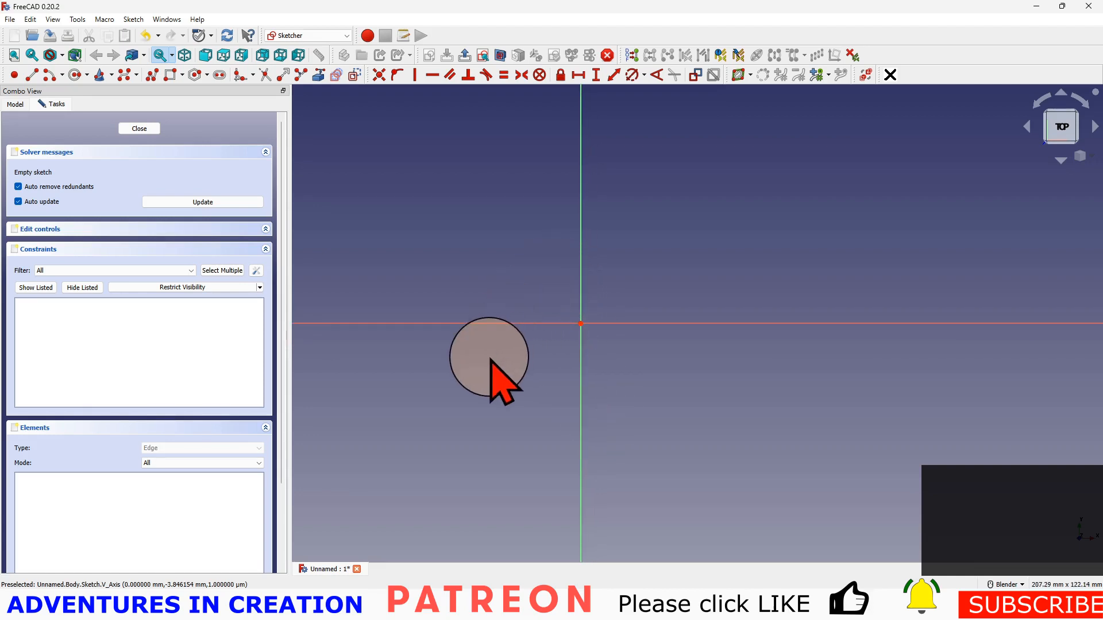
{"action": "left_click_drag", "start_coordinate": [490, 359], "coordinate": [428, 419]}
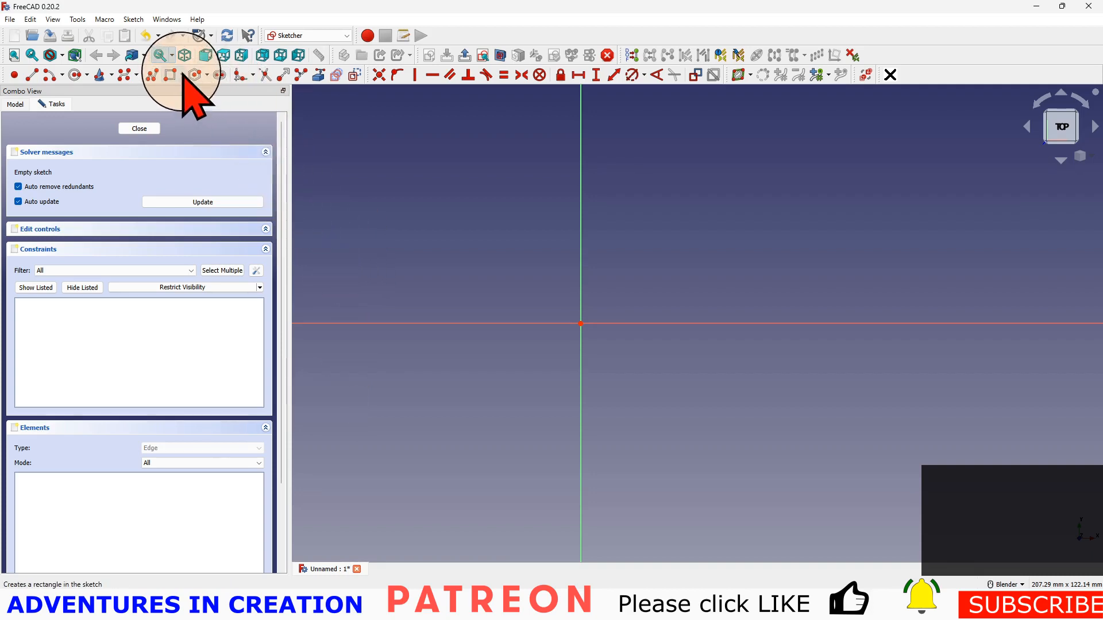
- Draw a centred rectangle from the origin and close sketch editing
{"action": "left_click", "coordinate": [179, 76]}
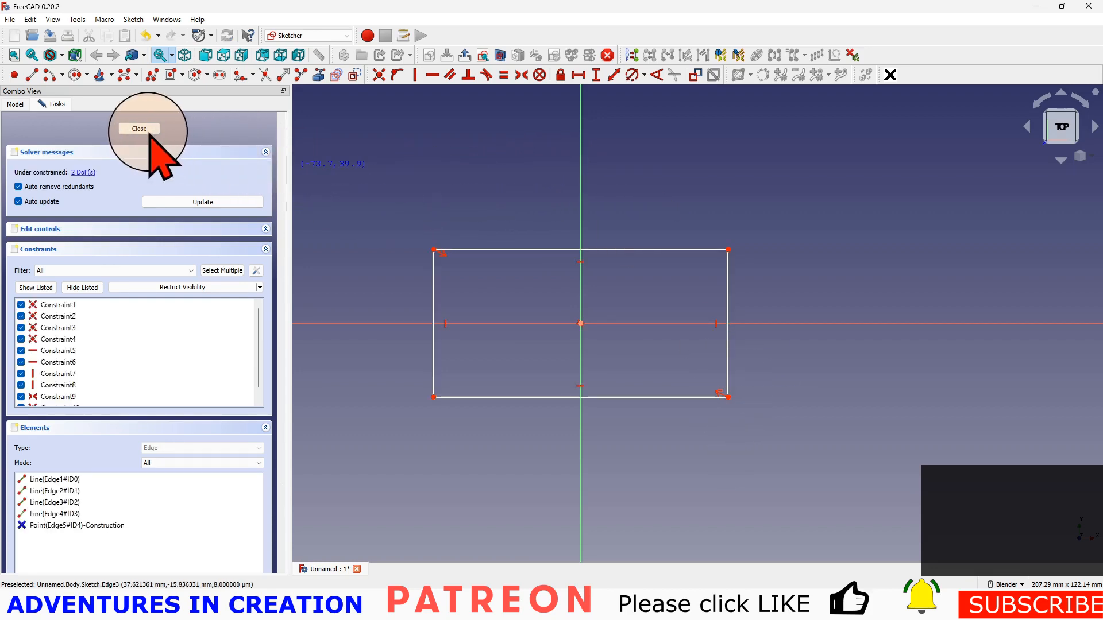
{"action": "left_click", "coordinate": [139, 127]}
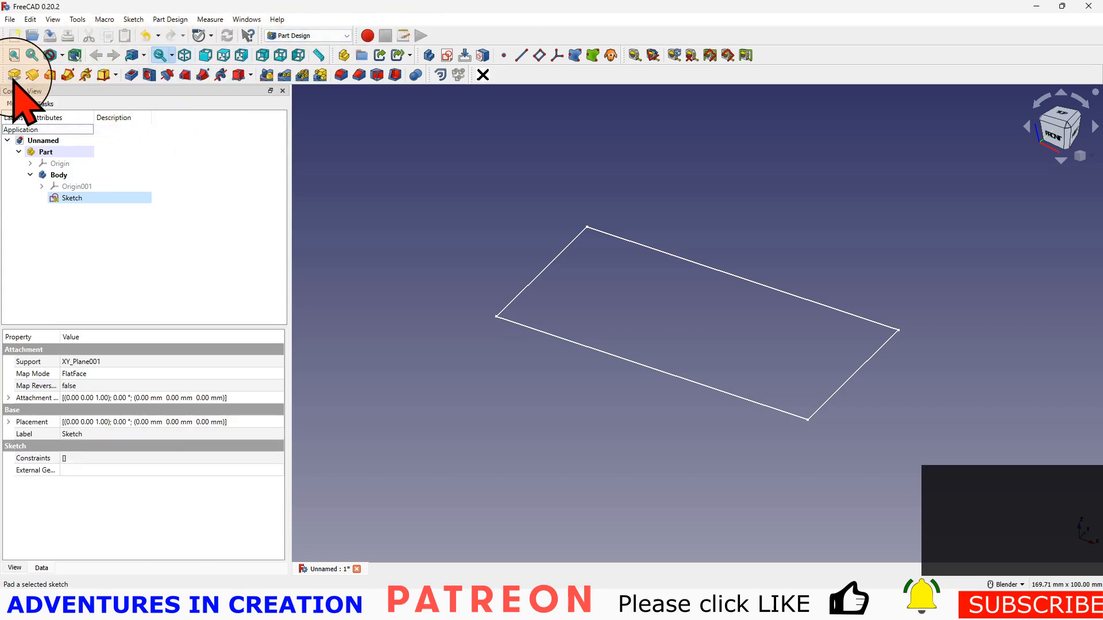
{"action": "mouse_move", "coordinate": [13, 75]}
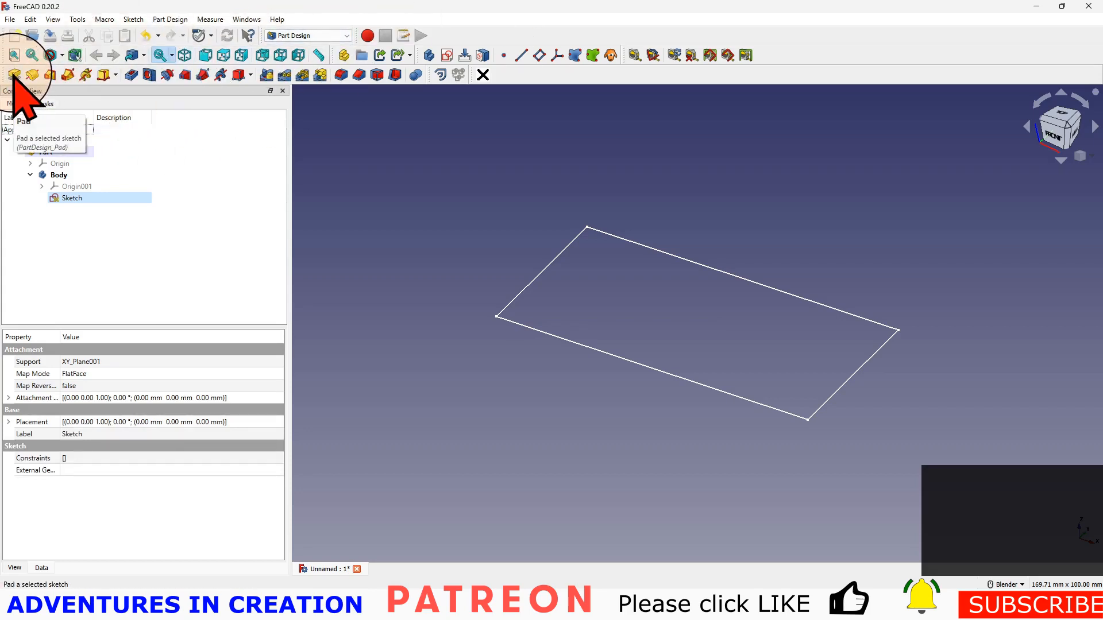
- Pad the rectangle sketch into a 10 mm thick solid block
{"action": "left_click", "coordinate": [13, 75]}
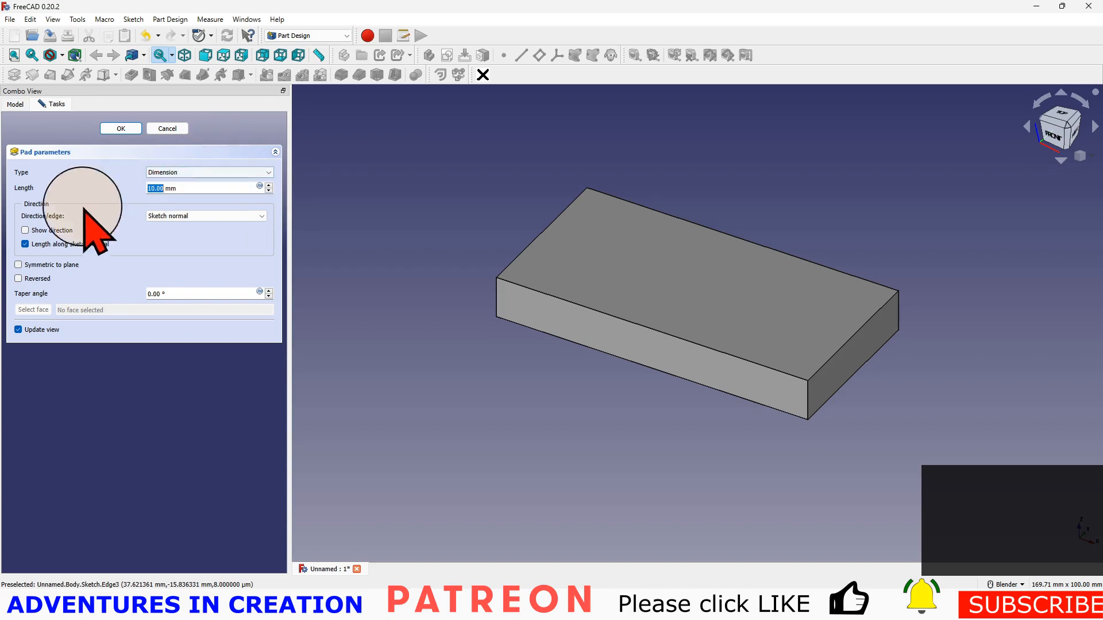
{"action": "mouse_move", "coordinate": [626, 372]}
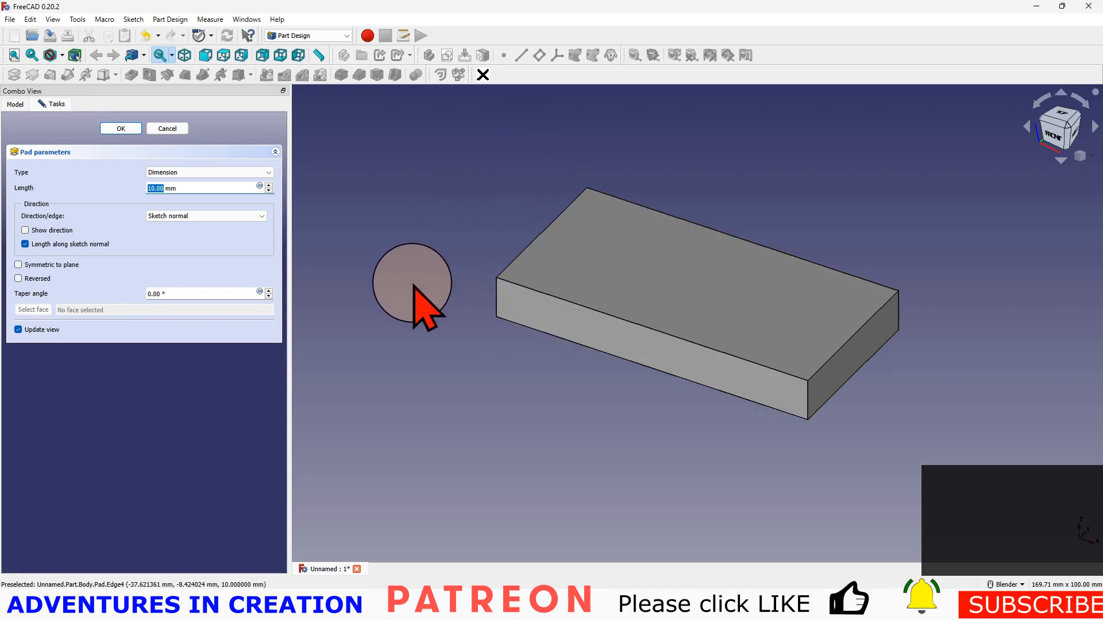
{"action": "mouse_move", "coordinate": [647, 317]}
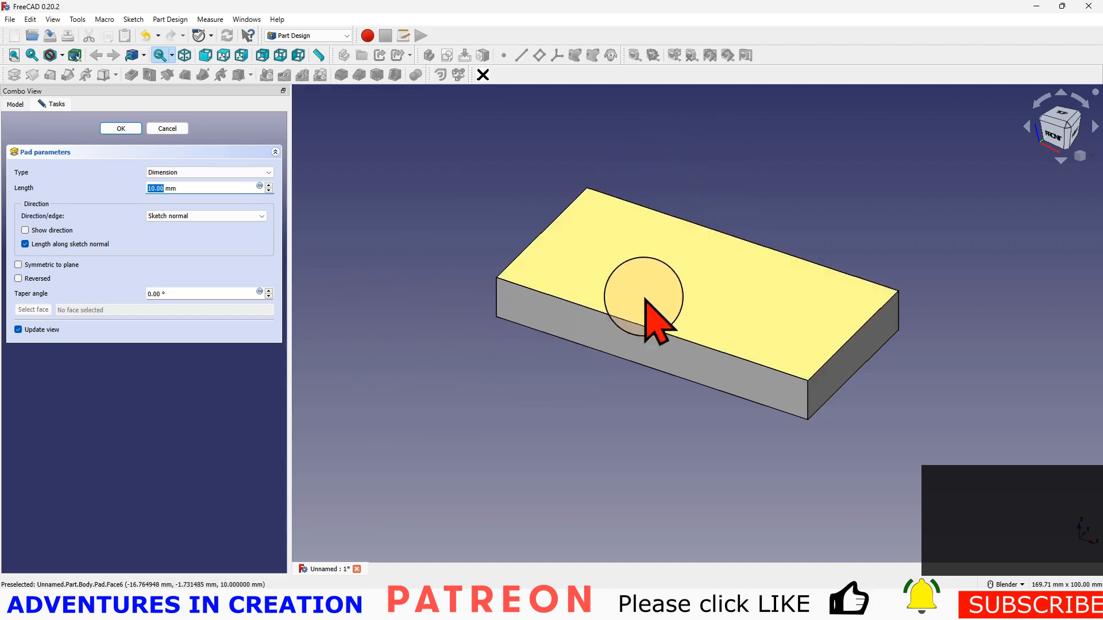